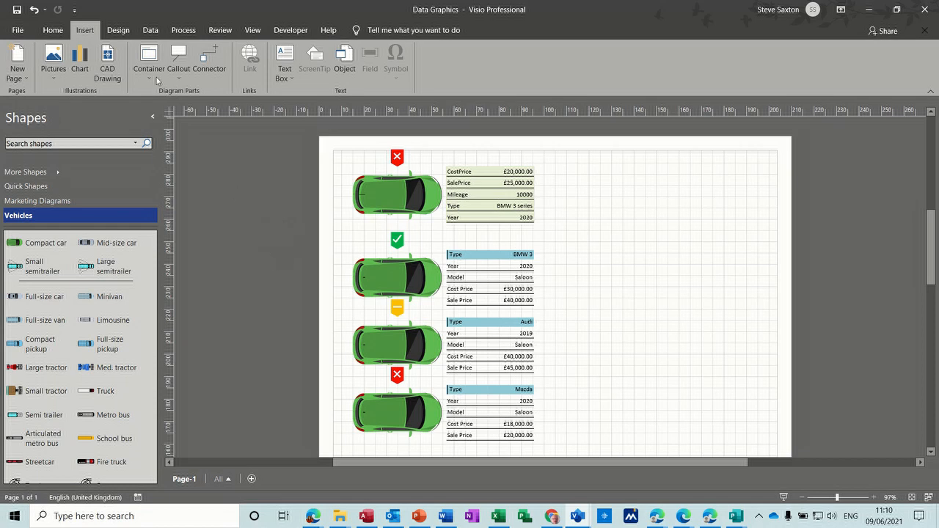
# Step: Apply the faded grey bubble background from the Design Backgrounds gallery to the vehicle diagram page
pyautogui.click(117, 30)
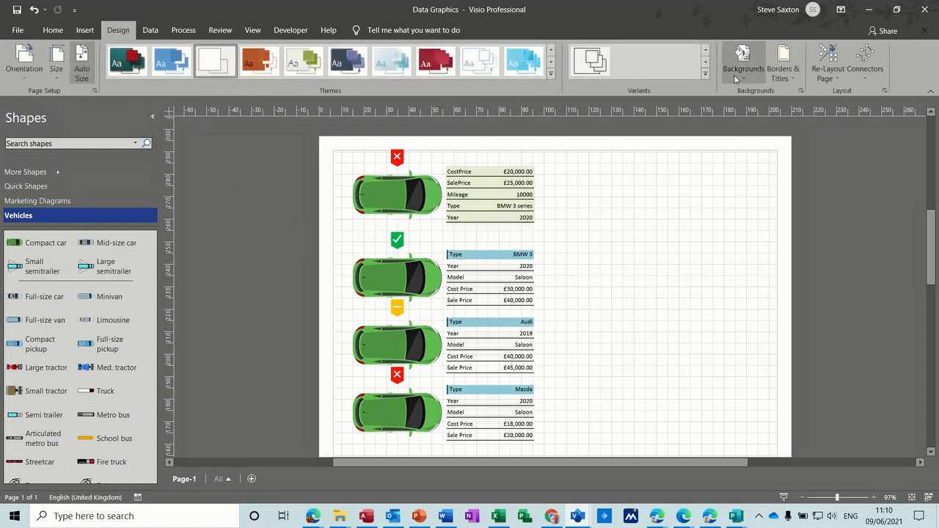
pyautogui.click(742, 62)
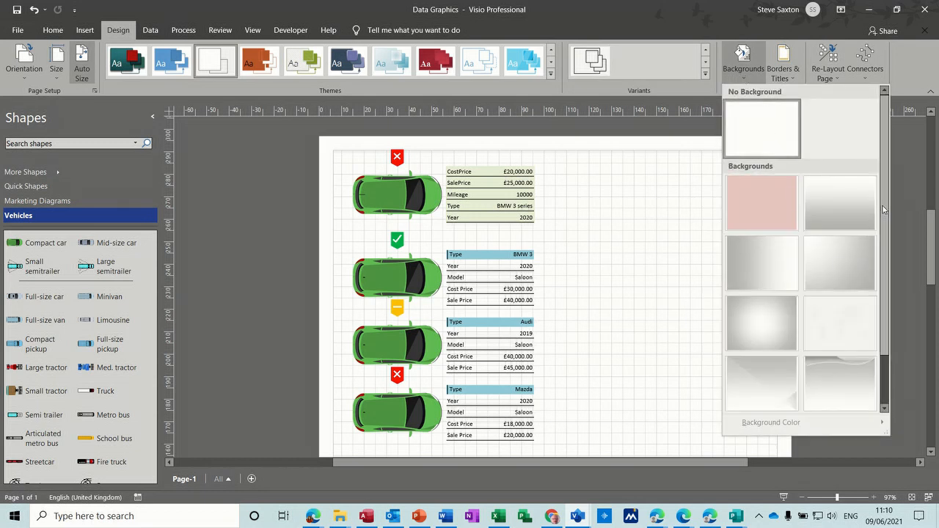
pyautogui.scroll(-3)
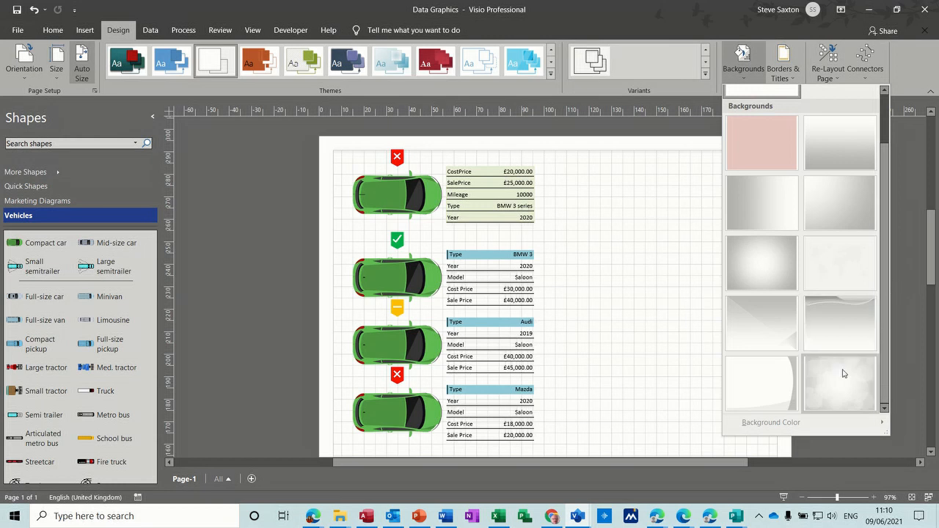
pyautogui.click(839, 382)
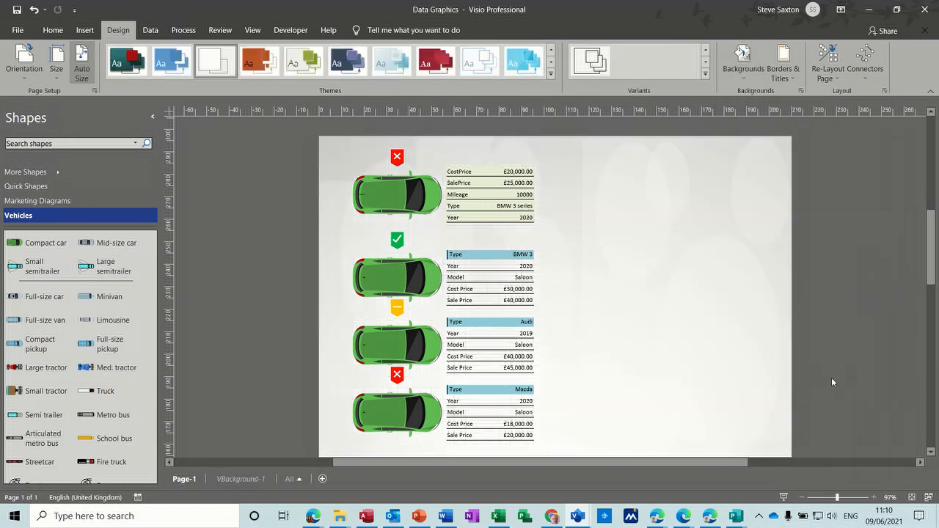
pyautogui.moveTo(786, 139)
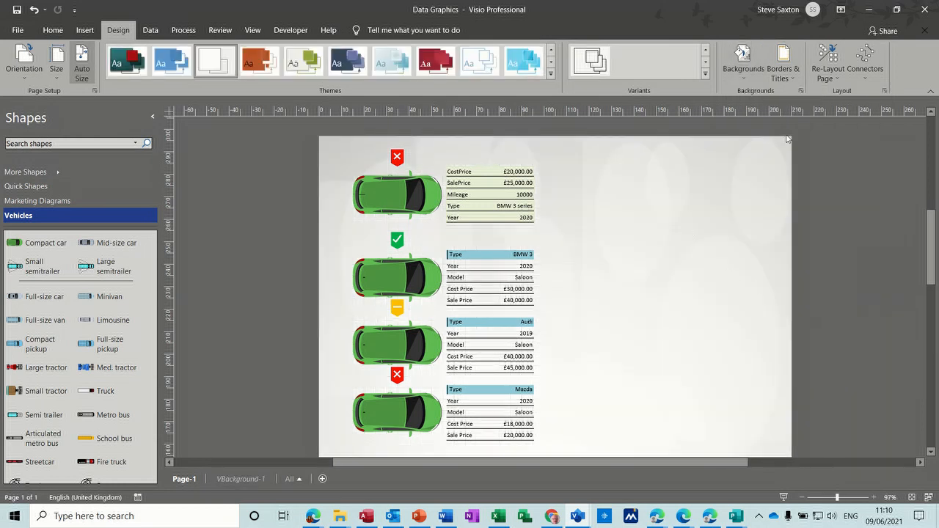
pyautogui.click(742, 60)
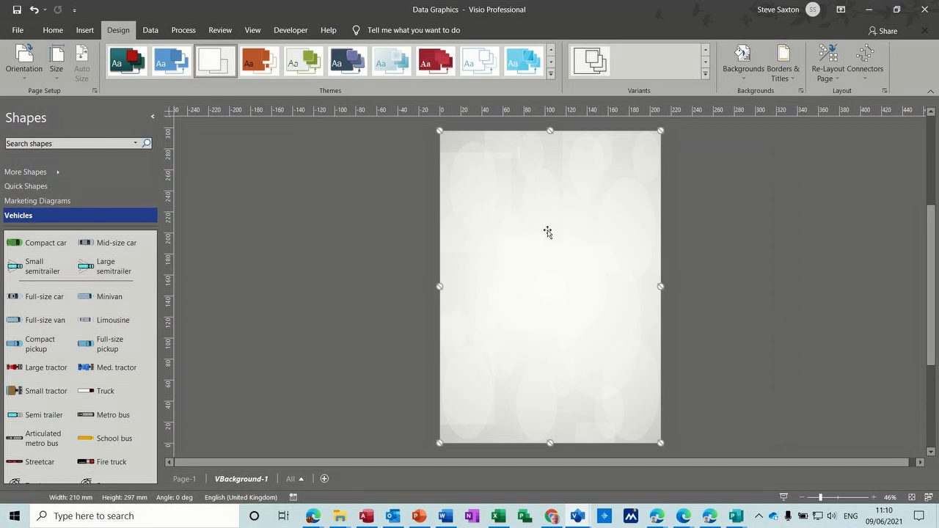
pyautogui.moveTo(437, 145)
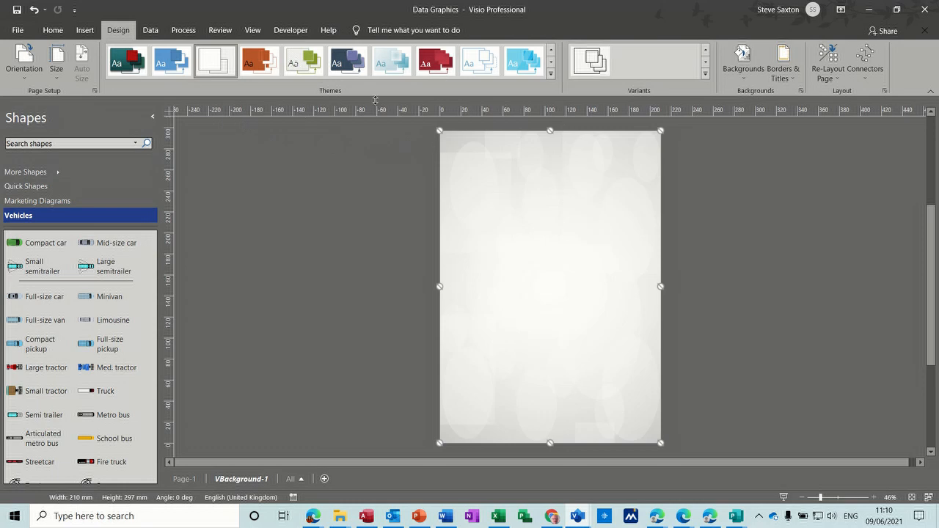
# Step: Apply a different theme, then delete the VBackground-1 page and confirm, returning to a plain page
pyautogui.click(346, 61)
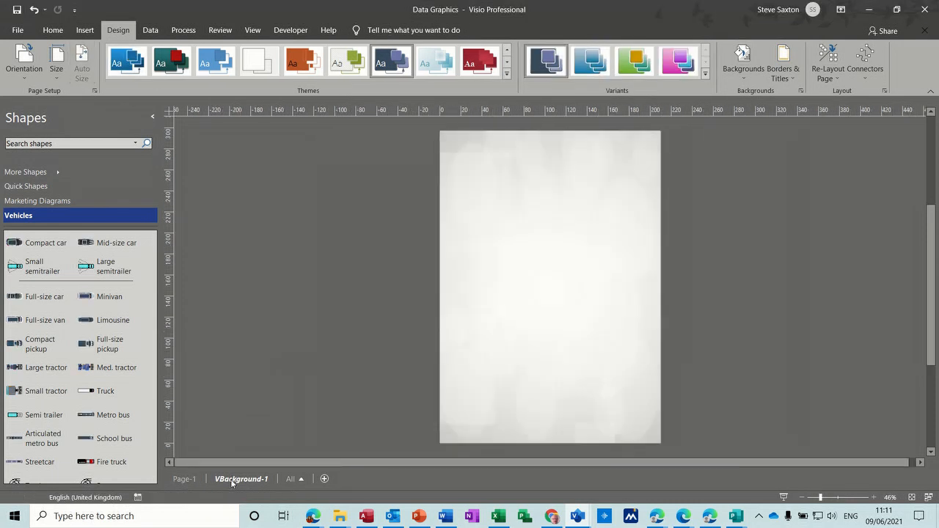
pyautogui.rightClick(241, 478)
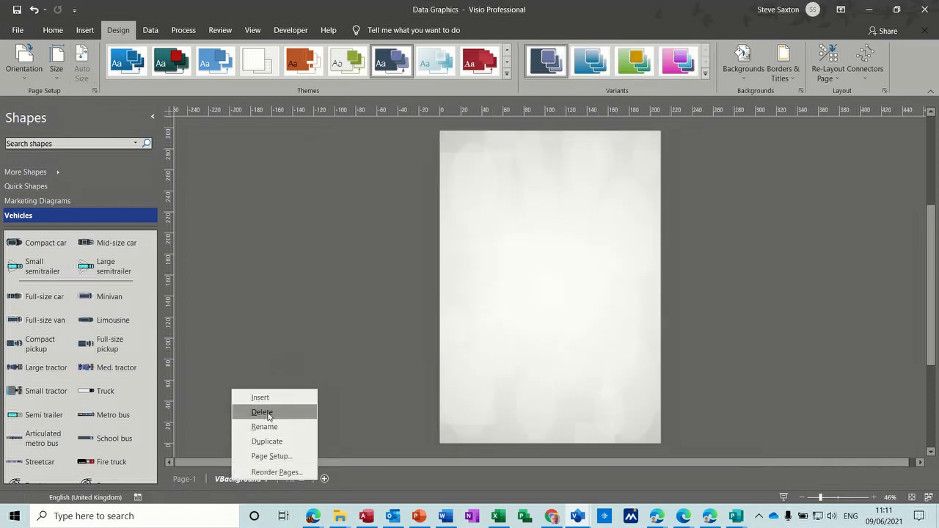
pyautogui.click(261, 411)
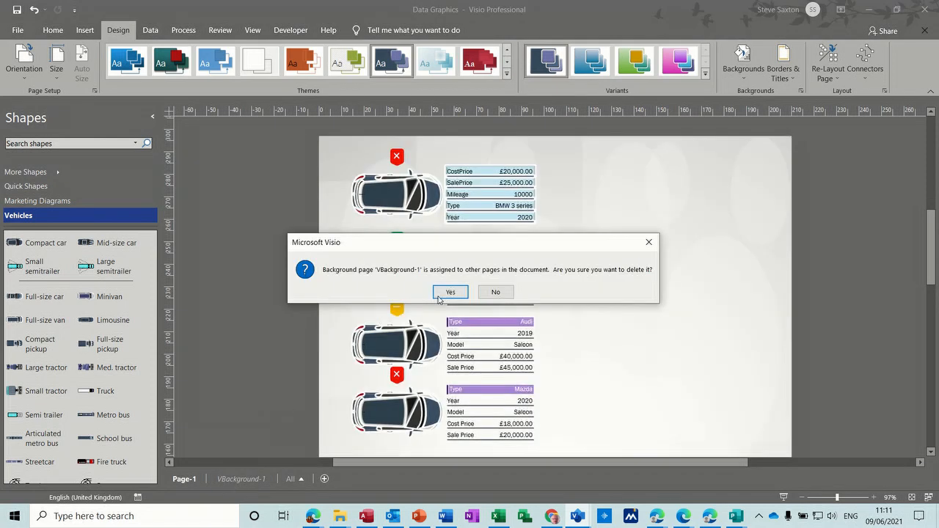
pyautogui.click(449, 292)
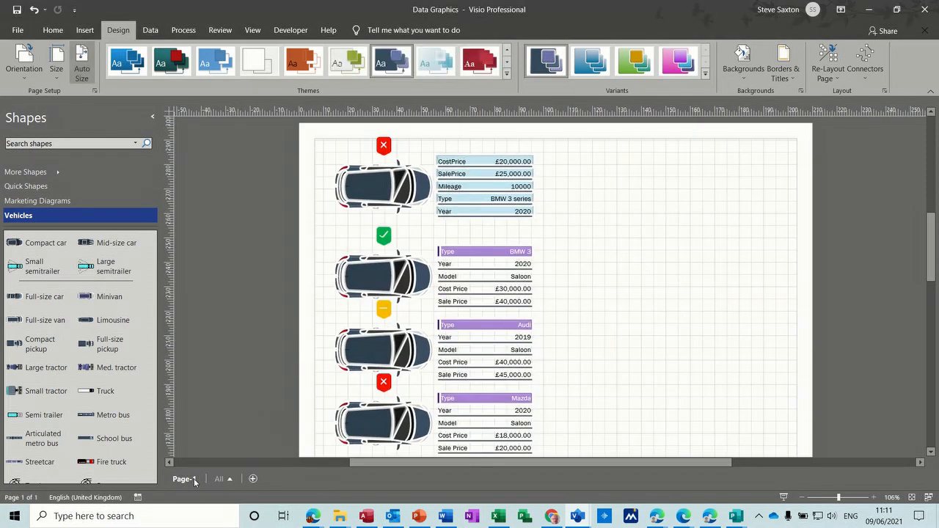
# Step: Add a new blank page and name it 'Logo' in its Page Setup
pyautogui.click(253, 478)
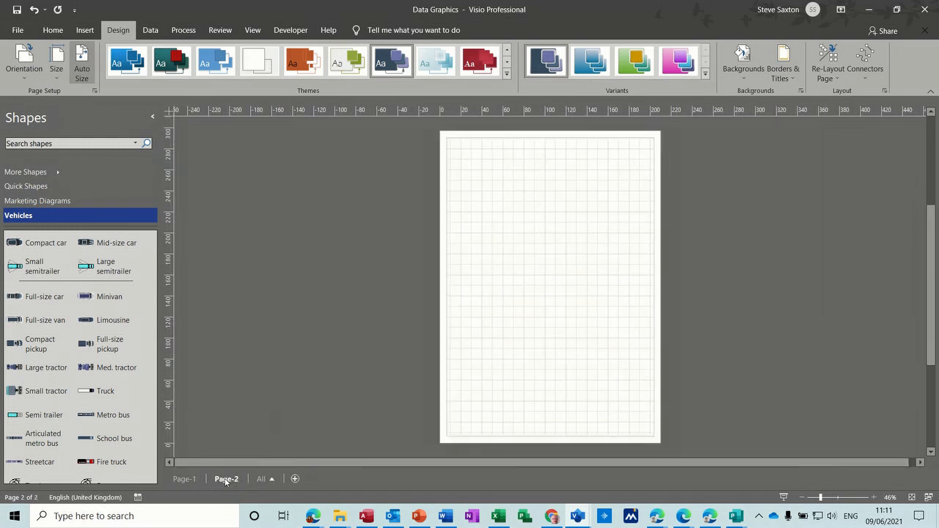
pyautogui.rightClick(226, 478)
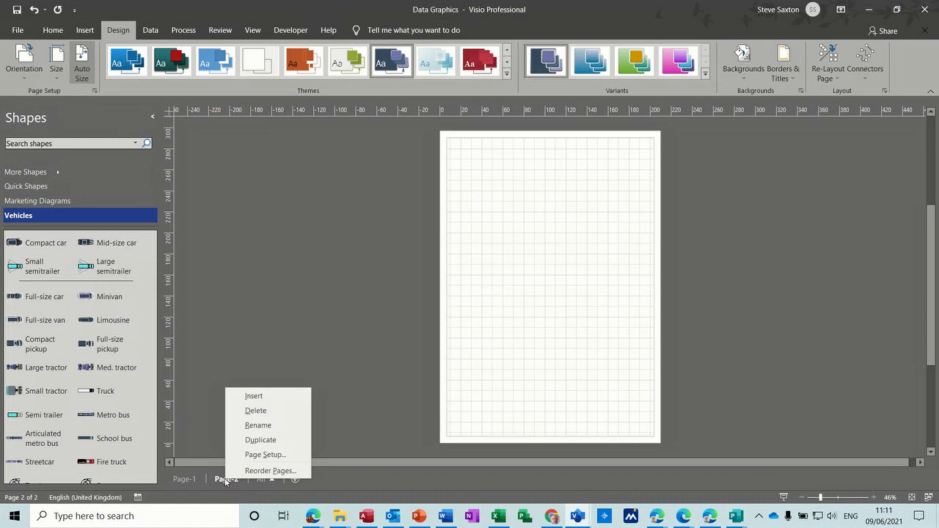
pyautogui.moveTo(264, 455)
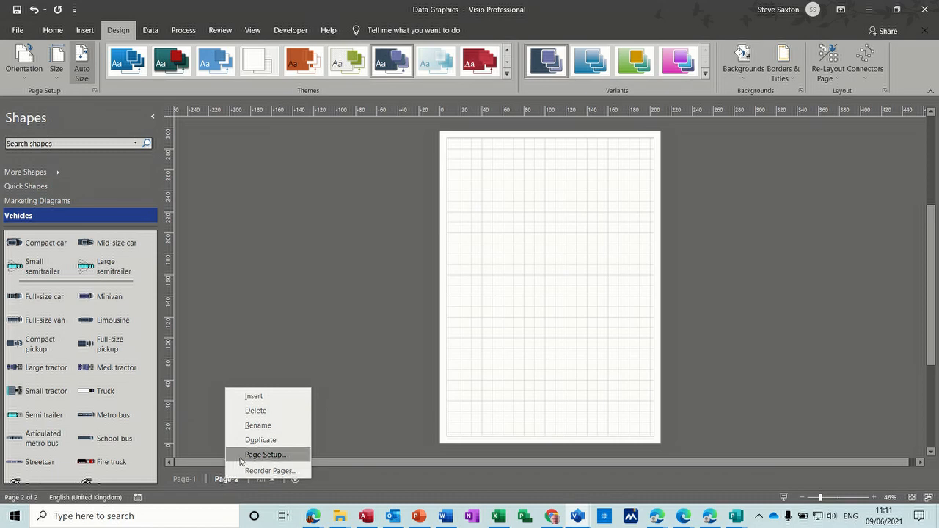
pyautogui.click(264, 455)
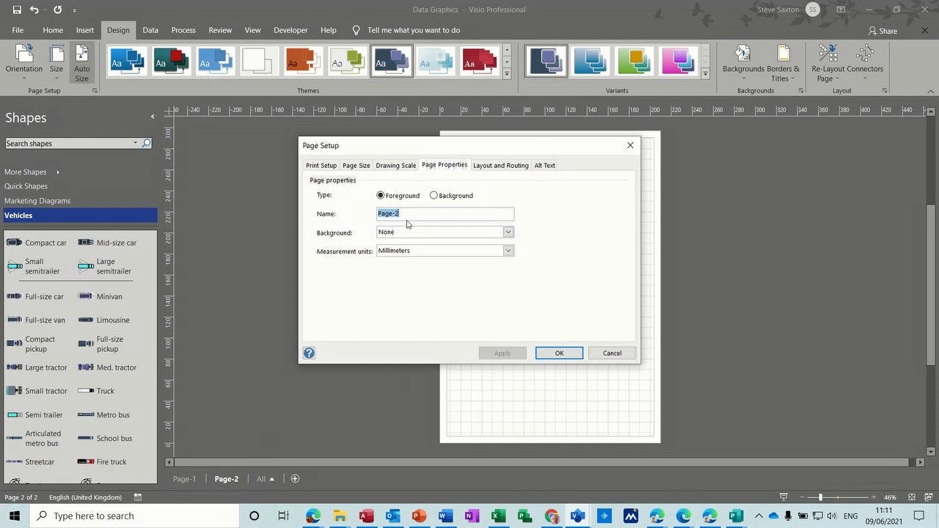
pyautogui.moveTo(367, 319)
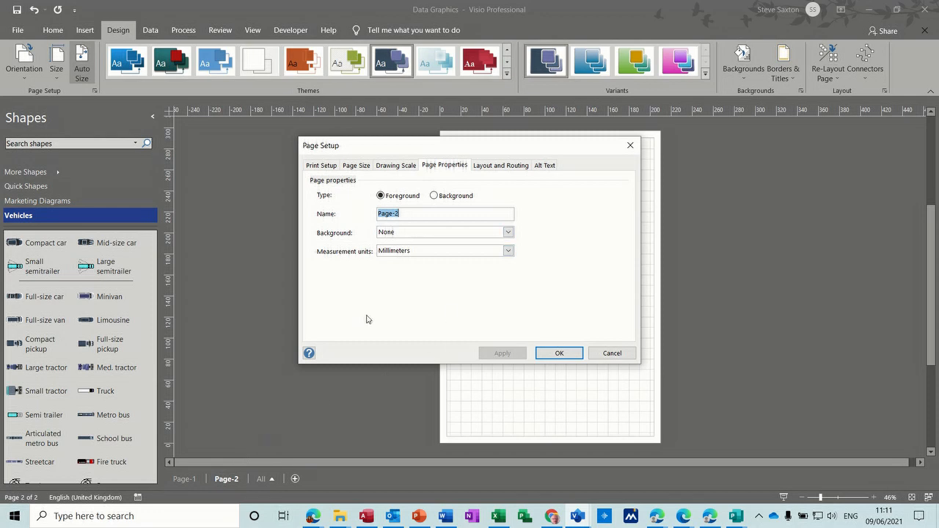
pyautogui.write('Logo')
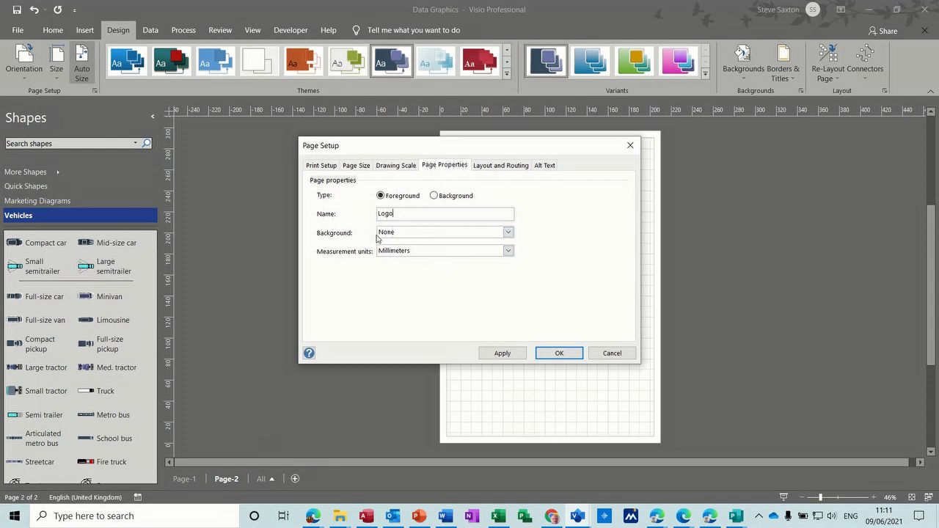
# Step: Make the Logo page a Background type page with no attached background and confirm
pyautogui.click(507, 232)
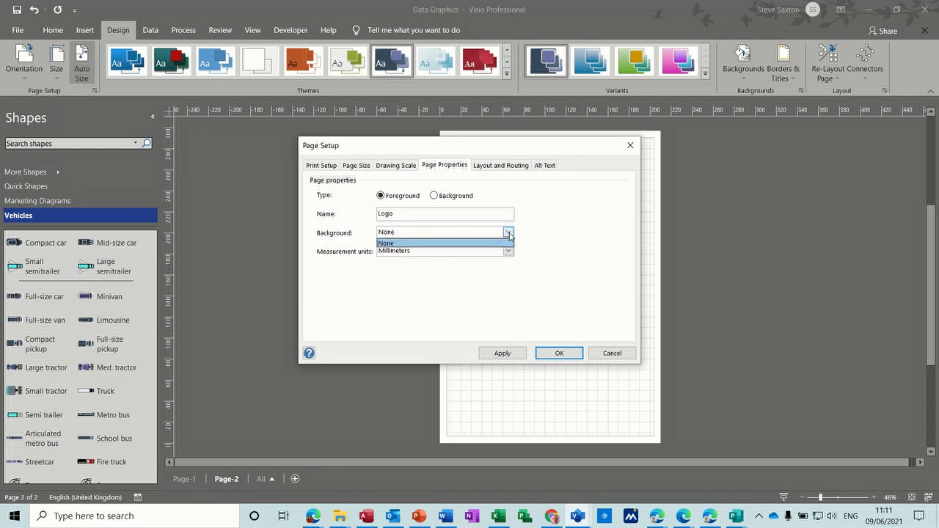
pyautogui.click(386, 243)
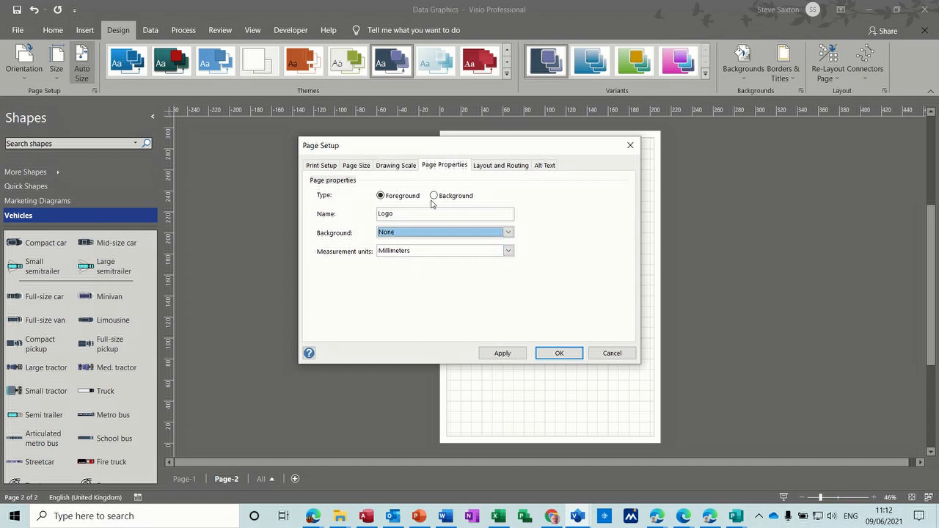
pyautogui.click(380, 195)
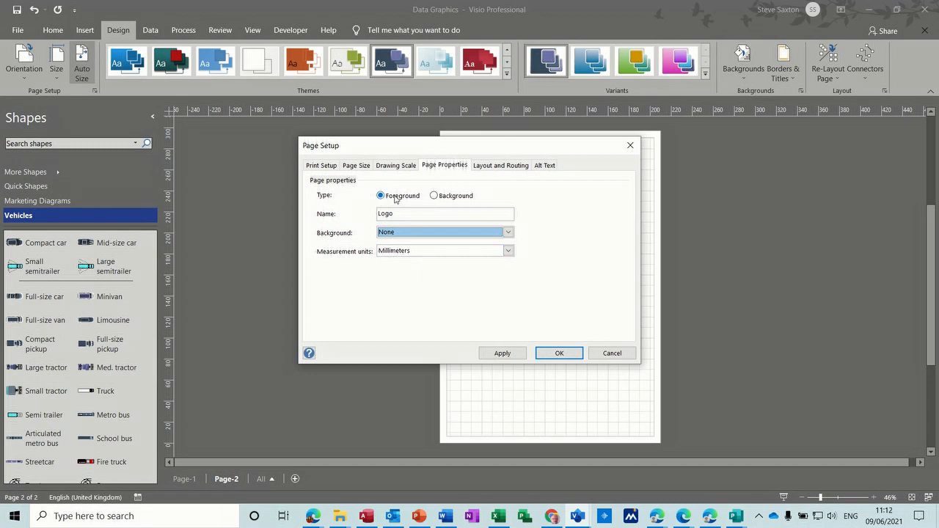
pyautogui.click(434, 195)
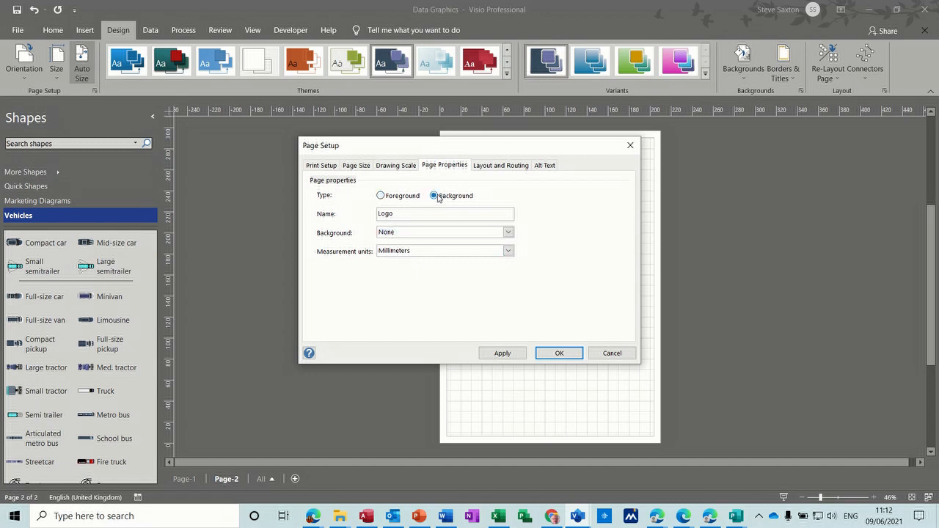
pyautogui.click(508, 232)
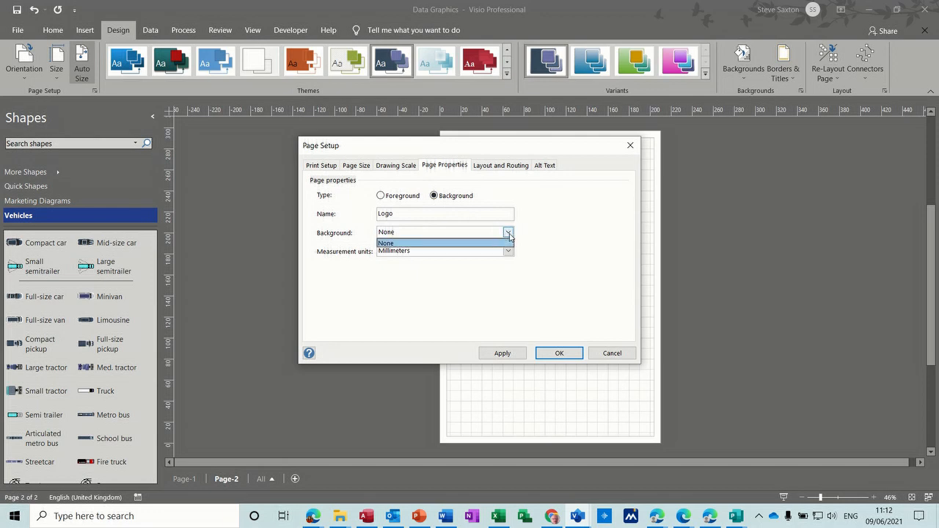
pyautogui.click(385, 243)
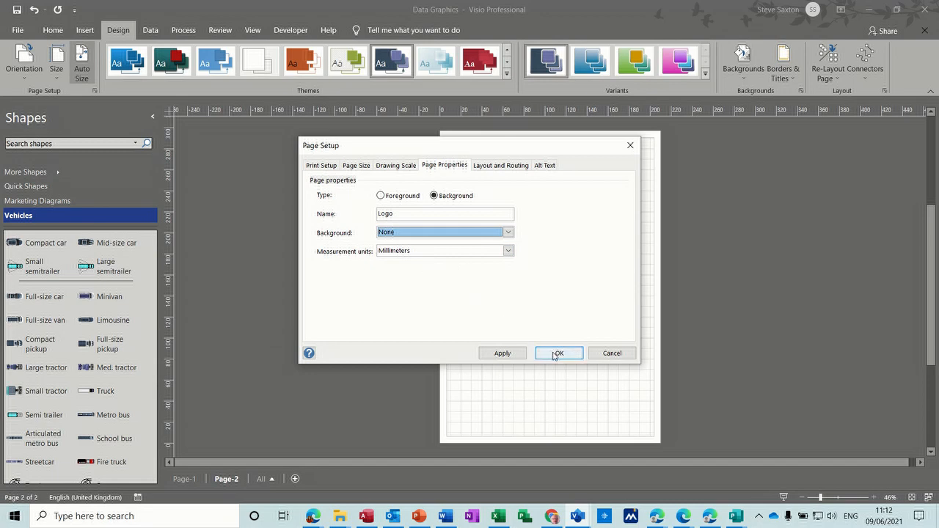
pyautogui.click(557, 352)
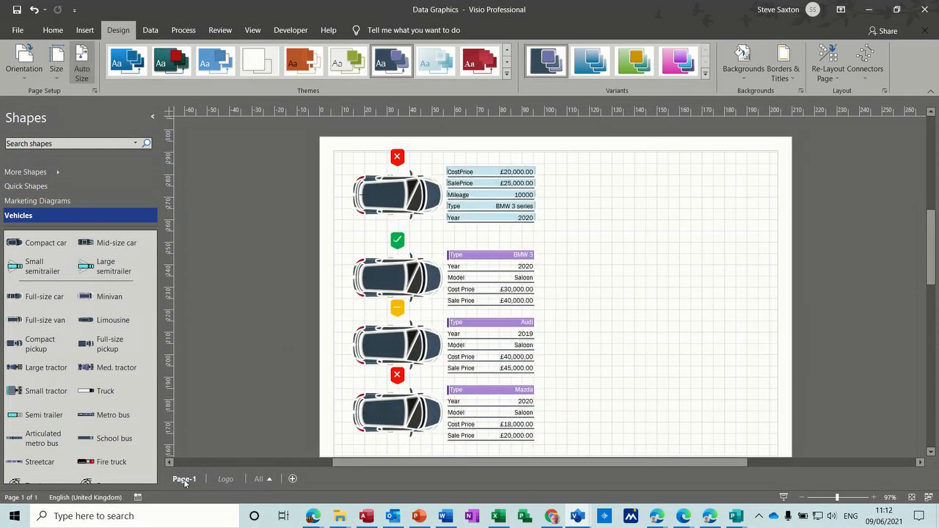
# Step: Set Page-1's background page to Logo in its Page Properties and confirm
pyautogui.rightClick(185, 478)
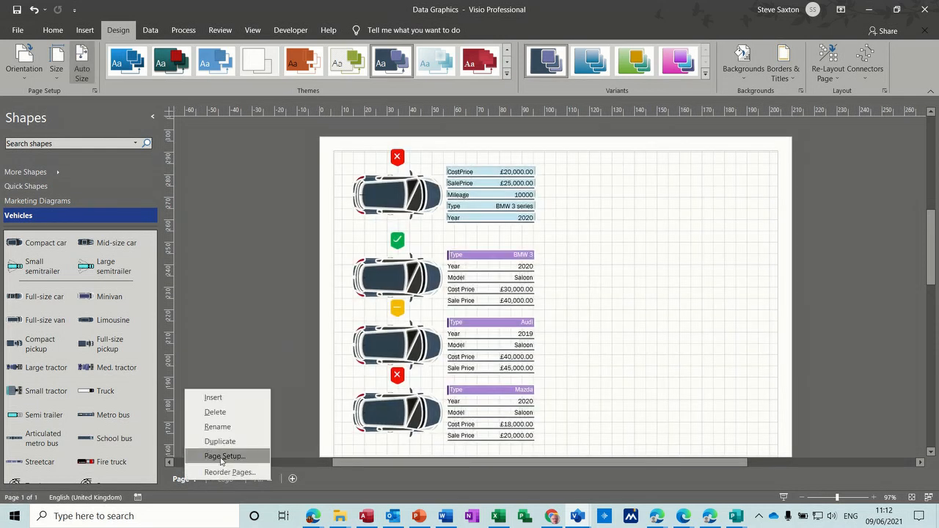
pyautogui.click(223, 455)
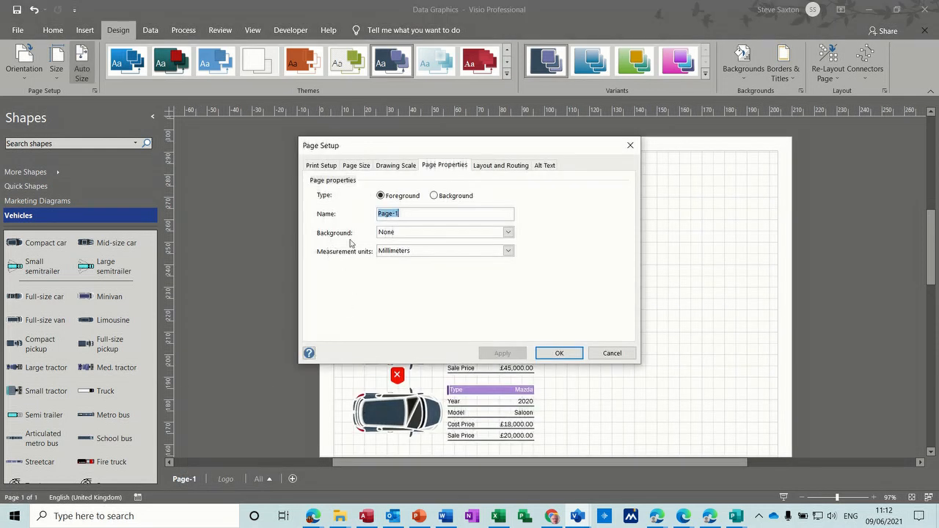
pyautogui.click(508, 231)
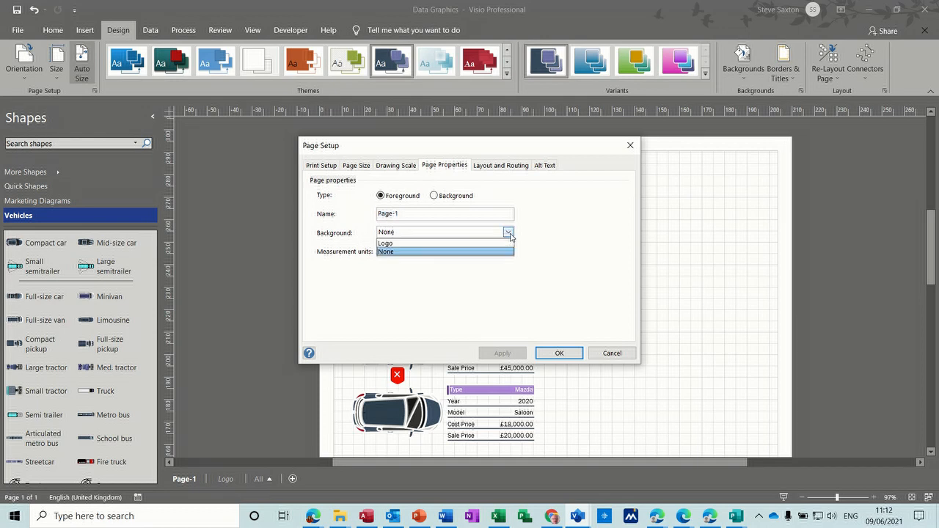
pyautogui.click(384, 243)
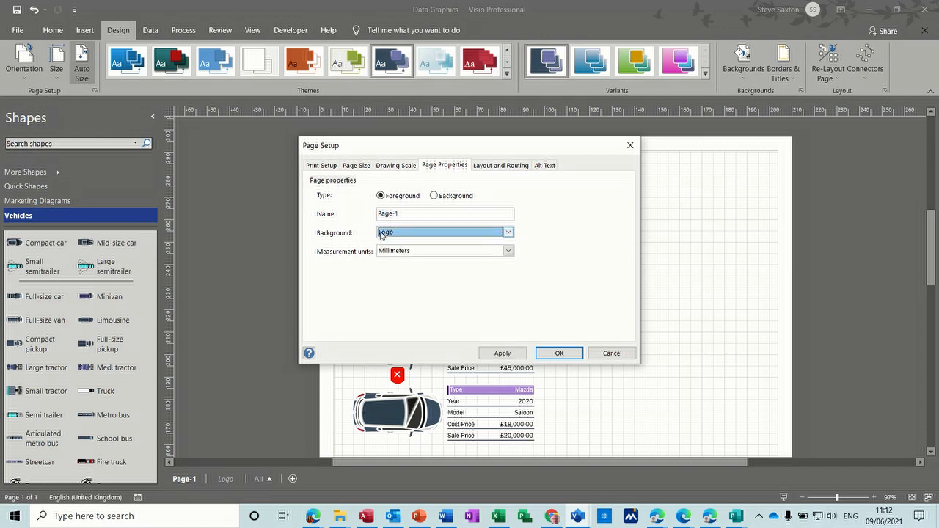
pyautogui.click(557, 352)
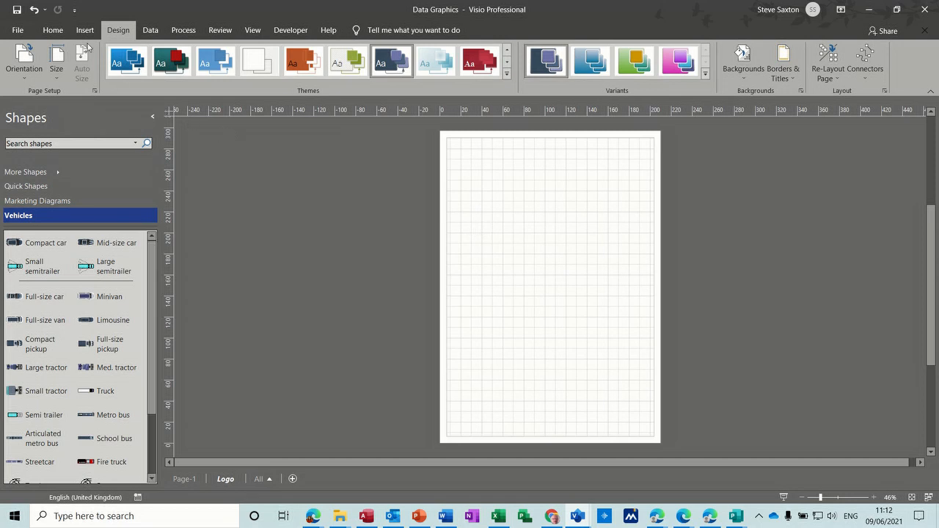
# Step: Insert the calendar picture onto the Logo background page
pyautogui.click(85, 29)
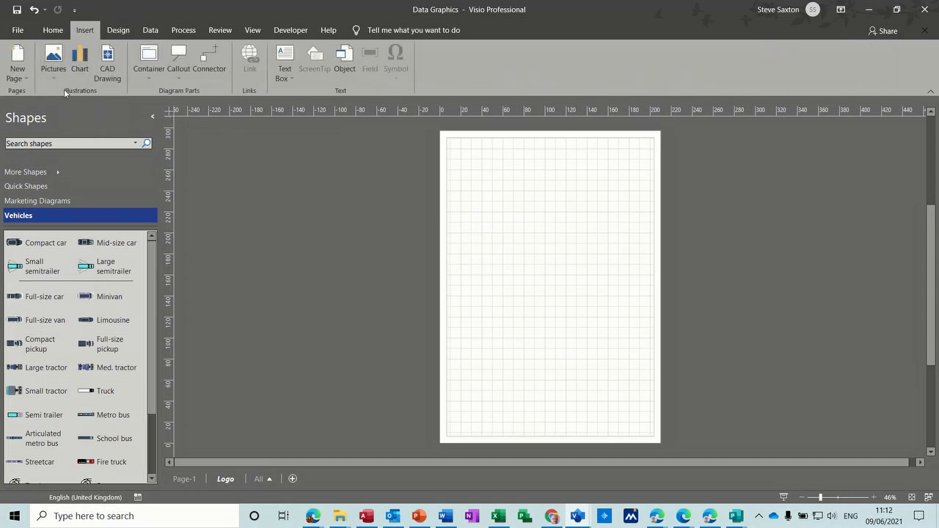
pyautogui.click(53, 59)
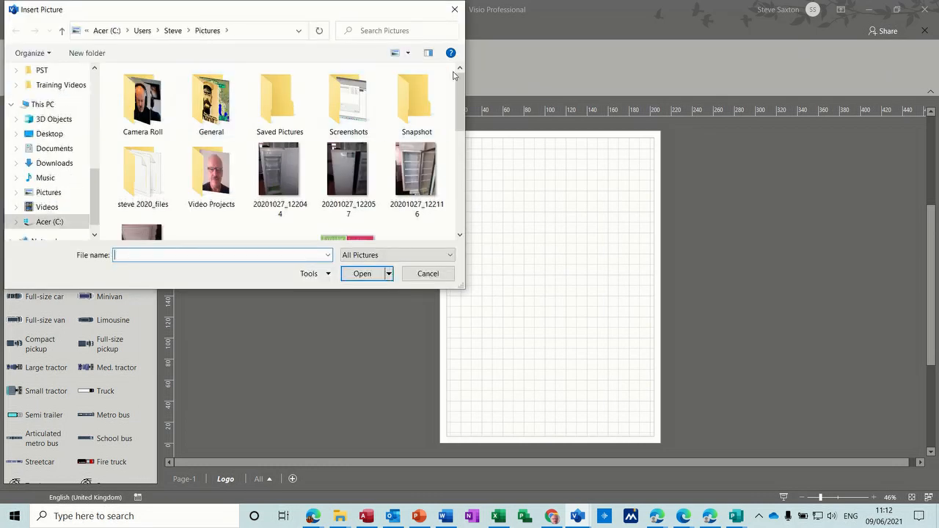
pyautogui.scroll(-3)
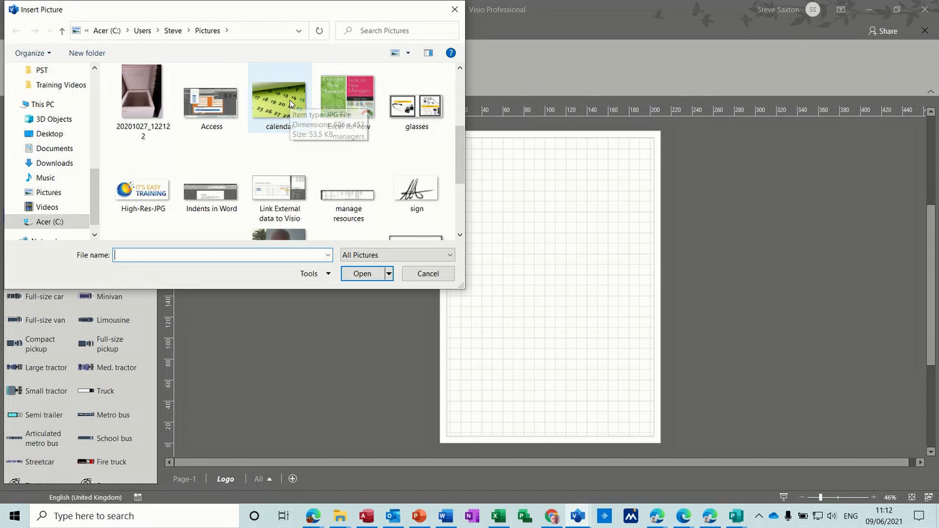
pyautogui.click(361, 273)
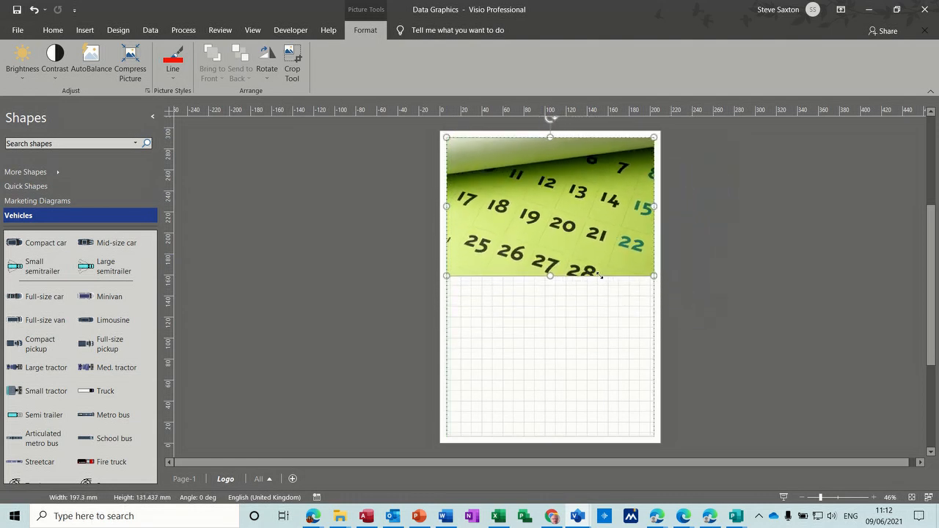
# Step: Stretch the calendar picture to fill the page edges and view it behind Page-1
pyautogui.moveTo(652, 207); pyautogui.dragTo(663, 208)
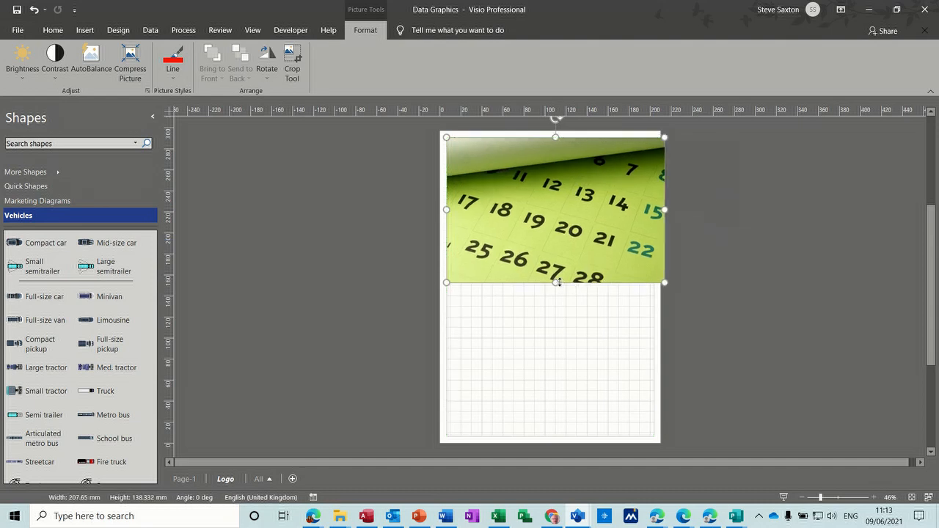
pyautogui.moveTo(555, 282); pyautogui.dragTo(554, 422)
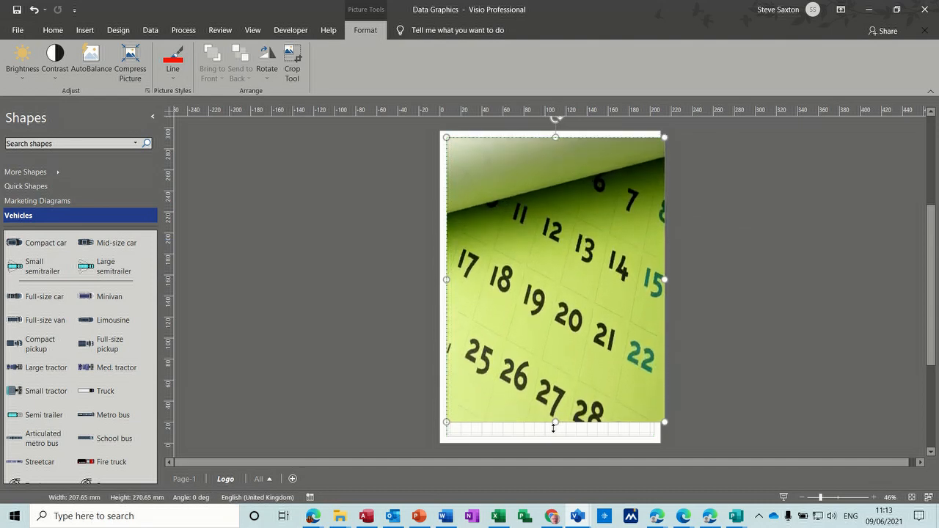
pyautogui.moveTo(555, 423); pyautogui.dragTo(555, 437)
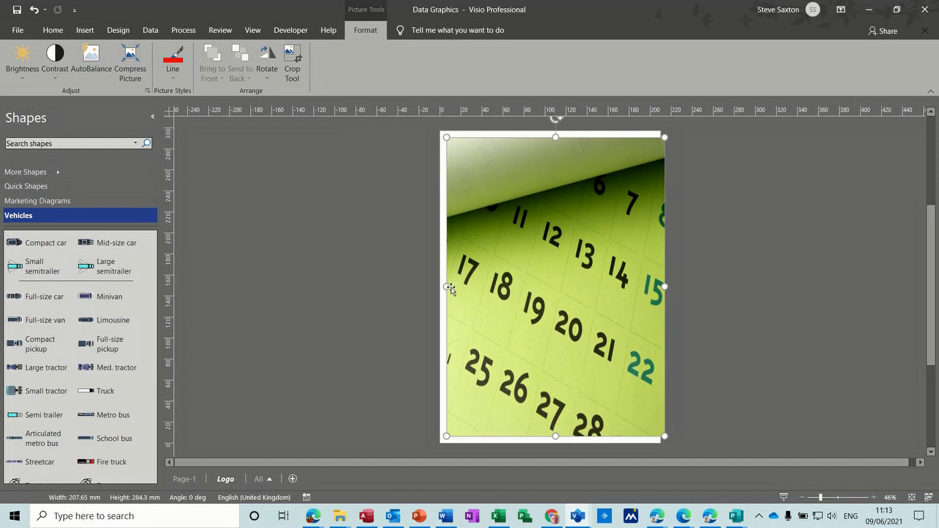
pyautogui.moveTo(446, 286); pyautogui.dragTo(440, 286)
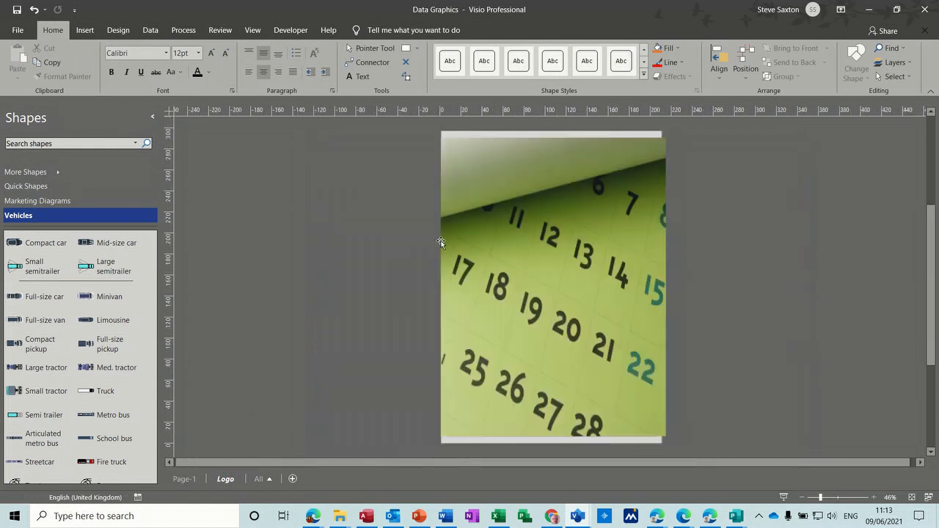
pyautogui.click(550, 286)
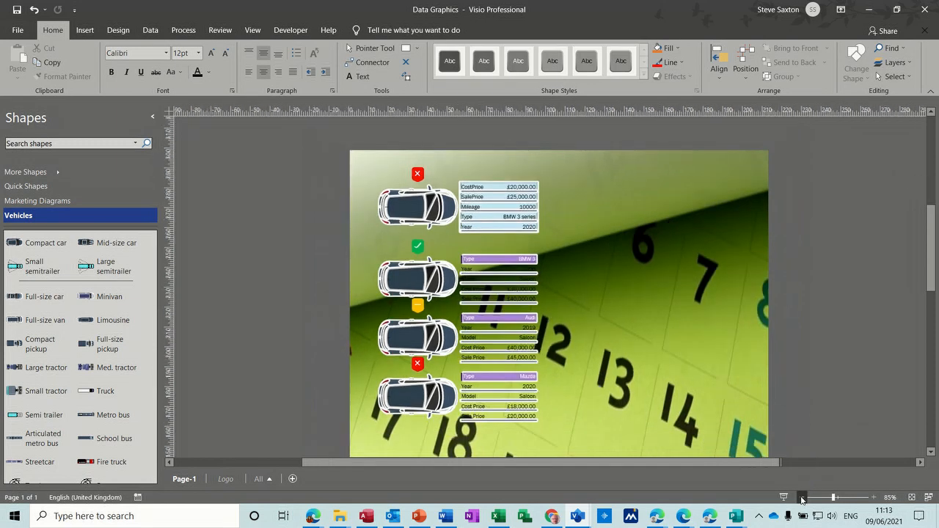
# Step: Fade the calendar picture to a pale wash and apply a theme that turns the cars red
pyautogui.click(801, 497)
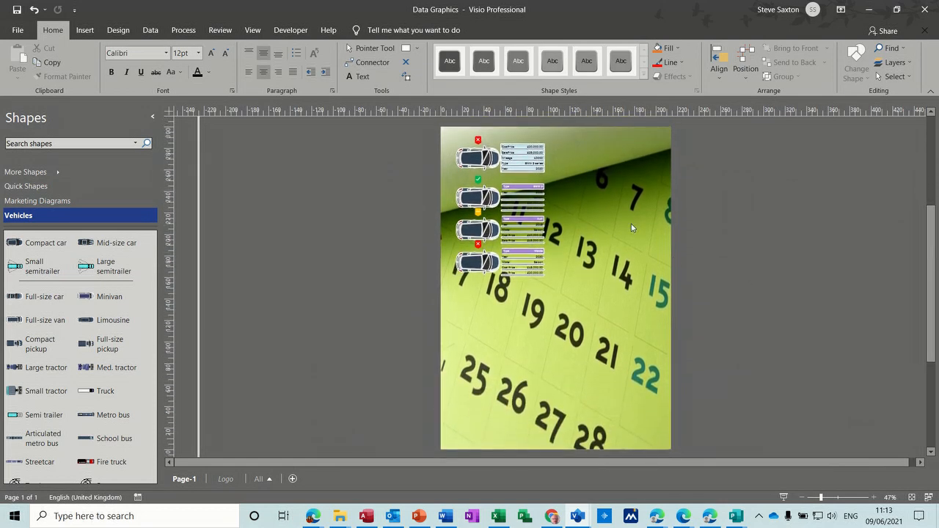
pyautogui.moveTo(502, 311)
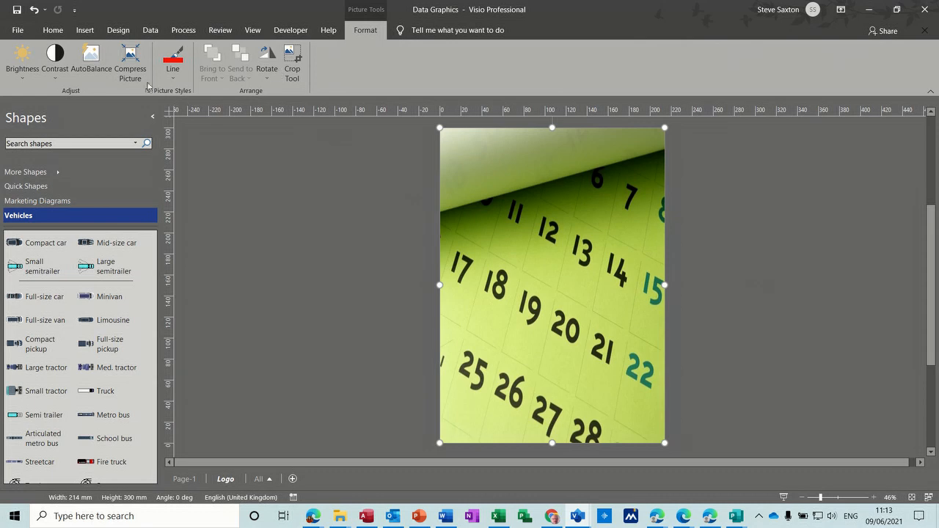
pyautogui.click(22, 58)
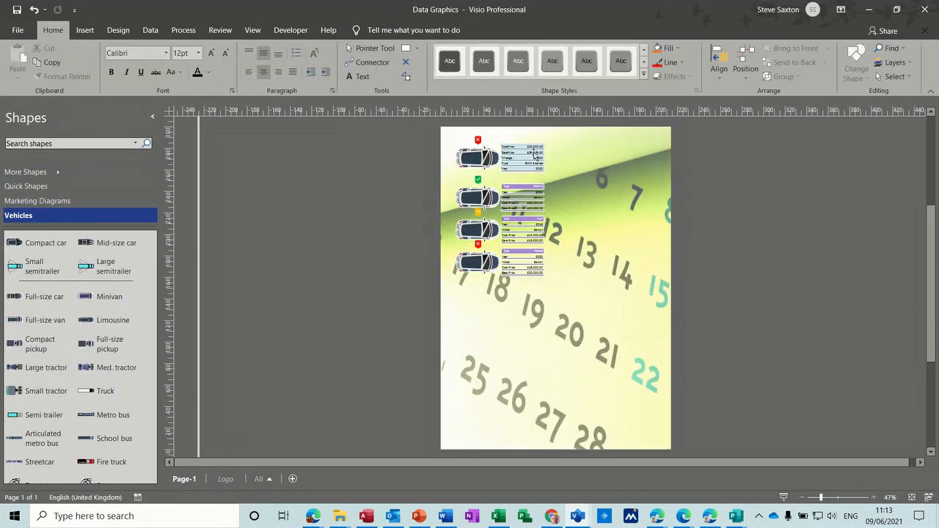
pyautogui.click(117, 30)
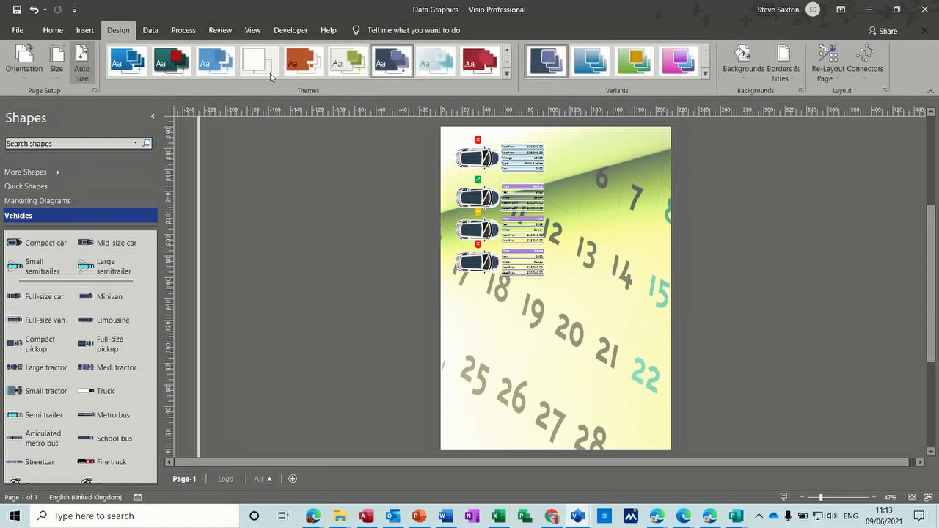
pyautogui.click(470, 61)
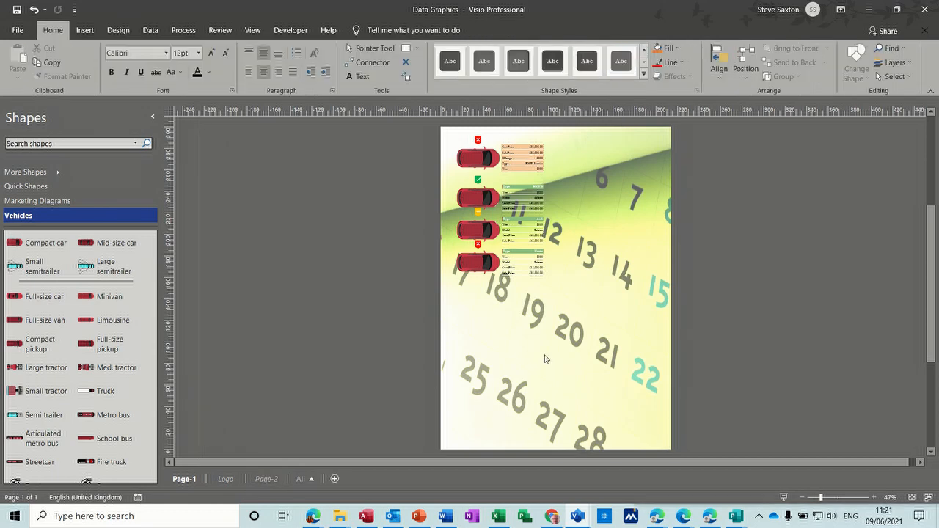
pyautogui.moveTo(580, 349)
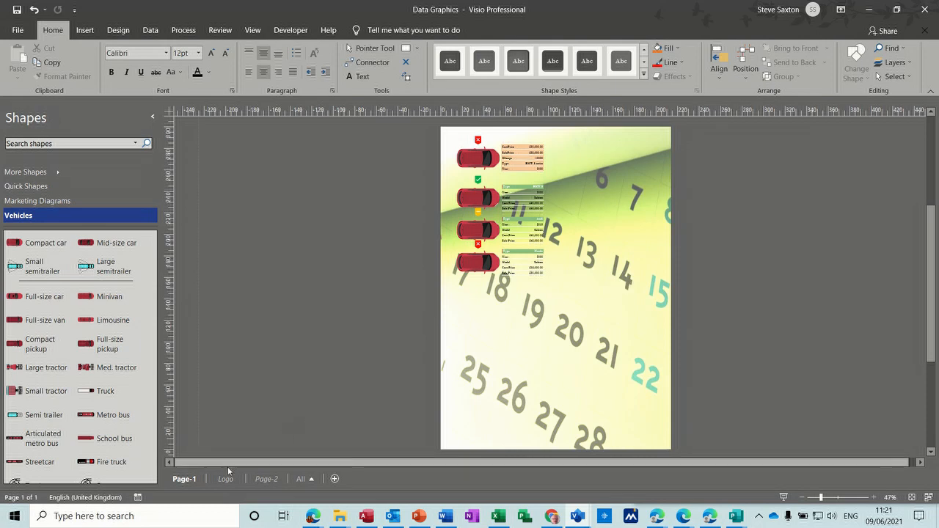
pyautogui.click(226, 479)
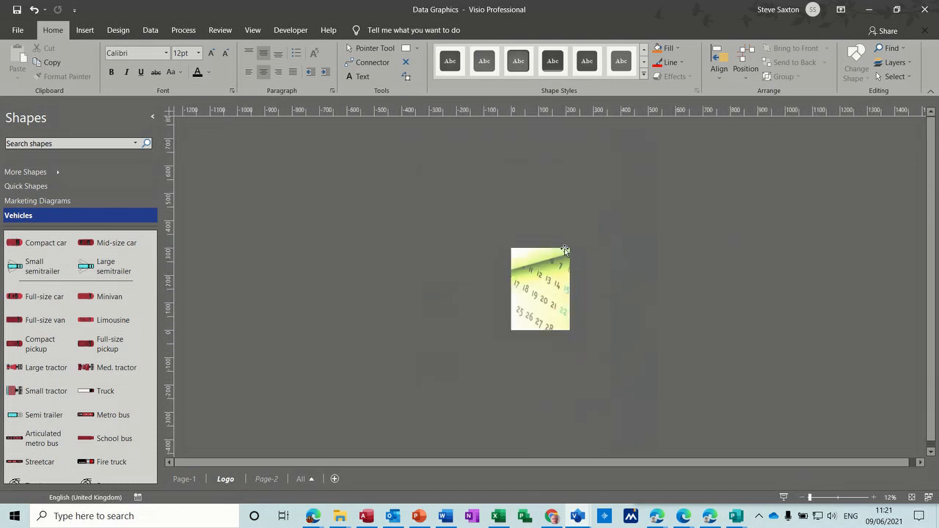
pyautogui.moveTo(561, 257)
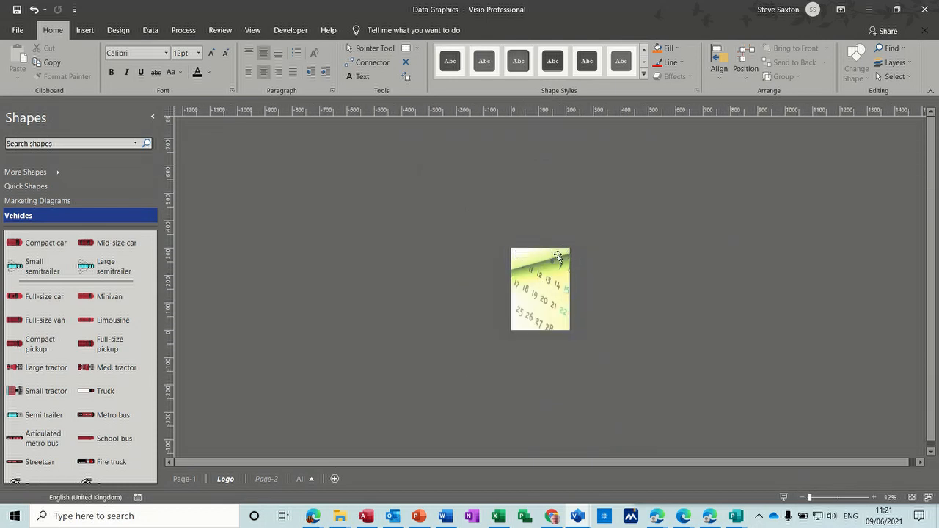
pyautogui.moveTo(534, 262)
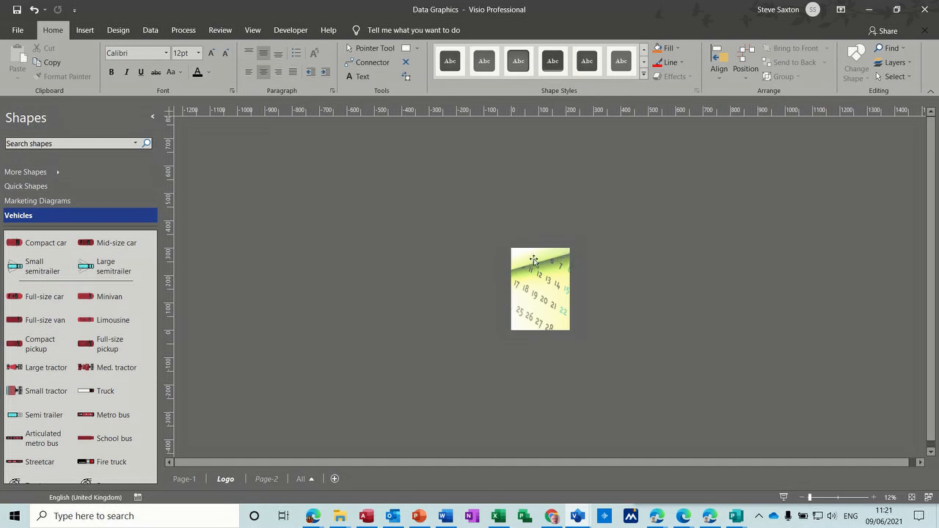
pyautogui.moveTo(546, 326)
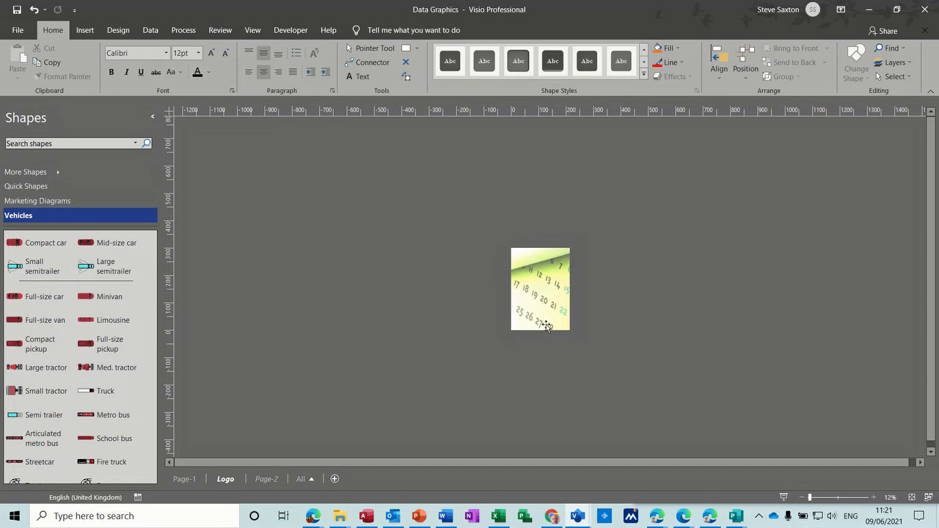
pyautogui.moveTo(211, 455)
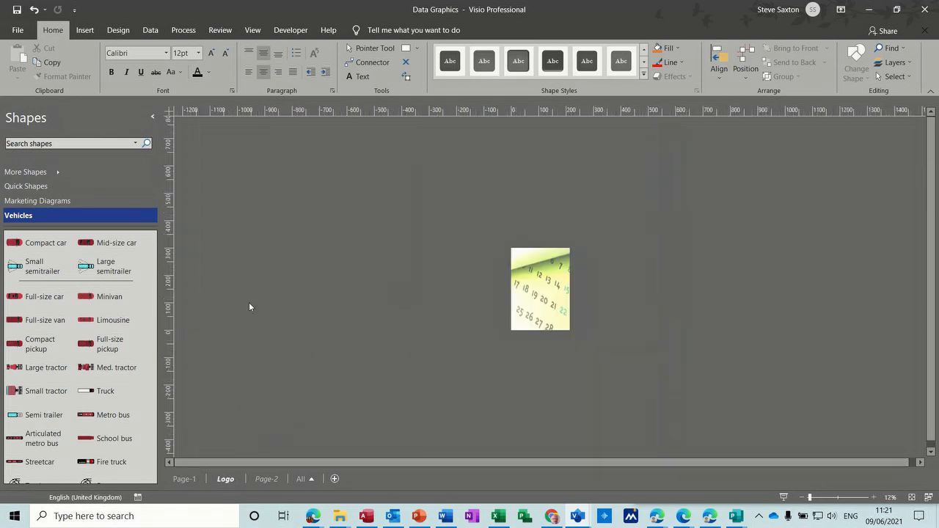
# Step: Insert the It's Easy Training logo at the top right of the Logo page and view it on Page-1
pyautogui.click(86, 29)
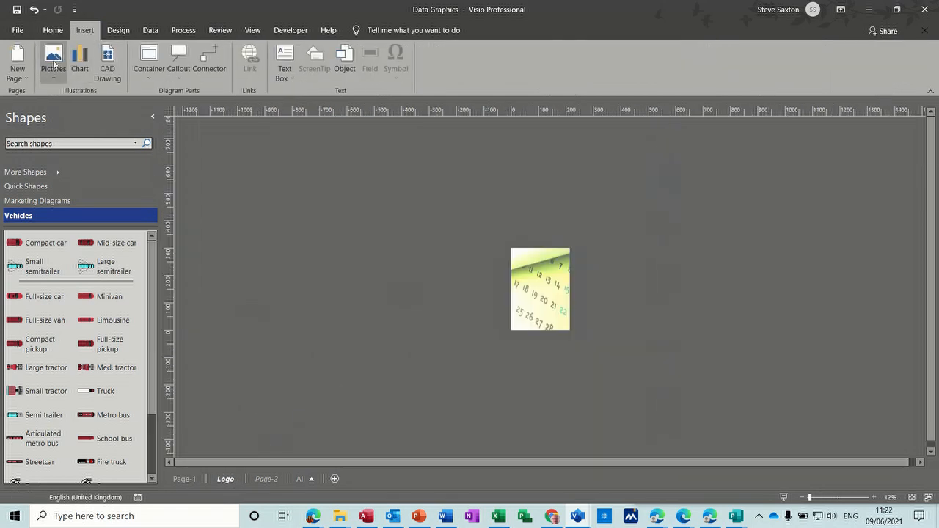
pyautogui.click(53, 61)
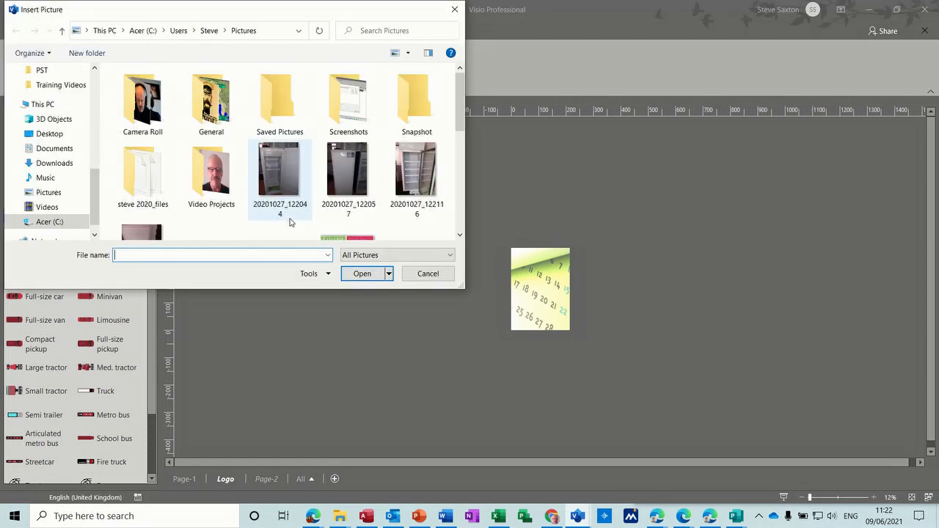
pyautogui.scroll(-3)
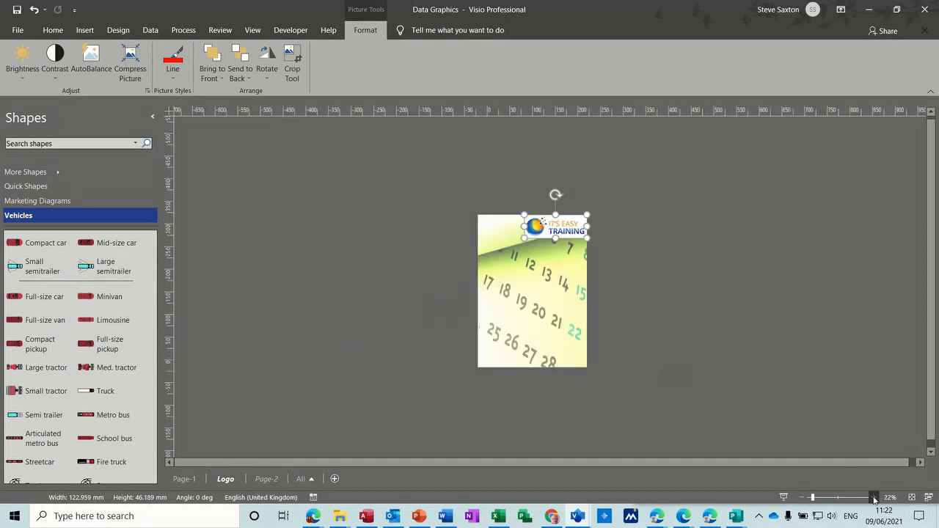
pyautogui.click(871, 497)
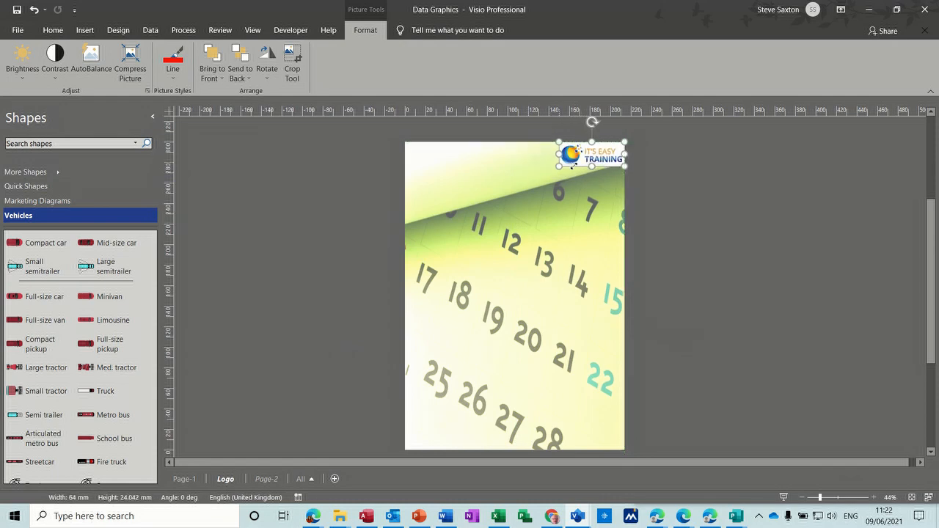
pyautogui.click(53, 30)
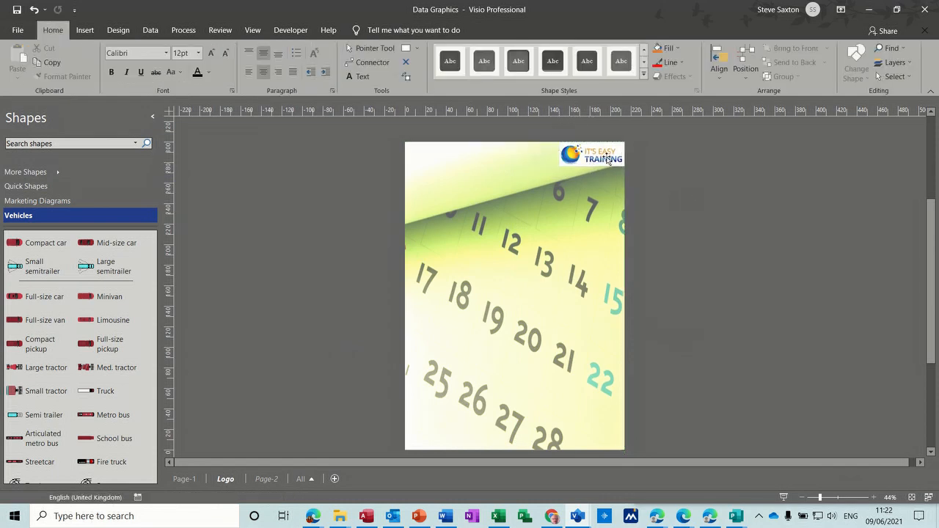
pyautogui.click(185, 478)
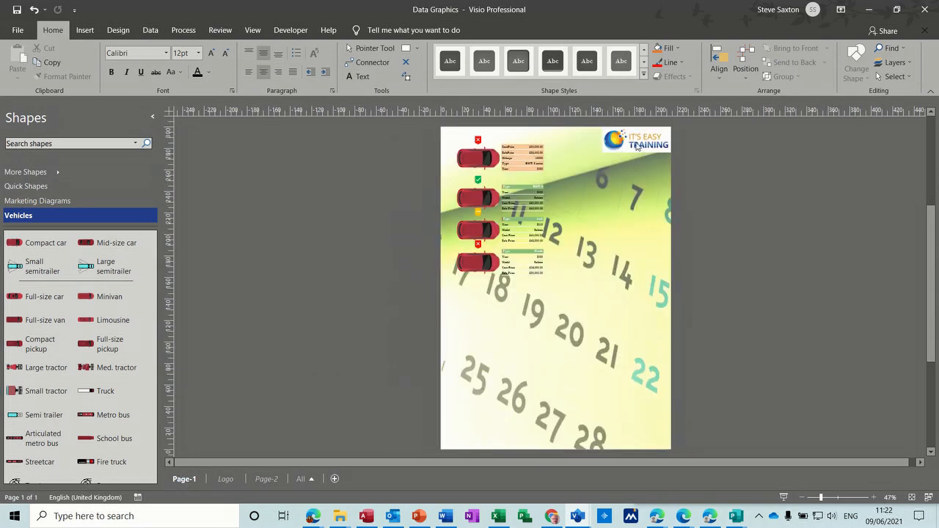
# Step: Insert a new page, Page-3, with Logo set as its background page
pyautogui.rightClick(185, 478)
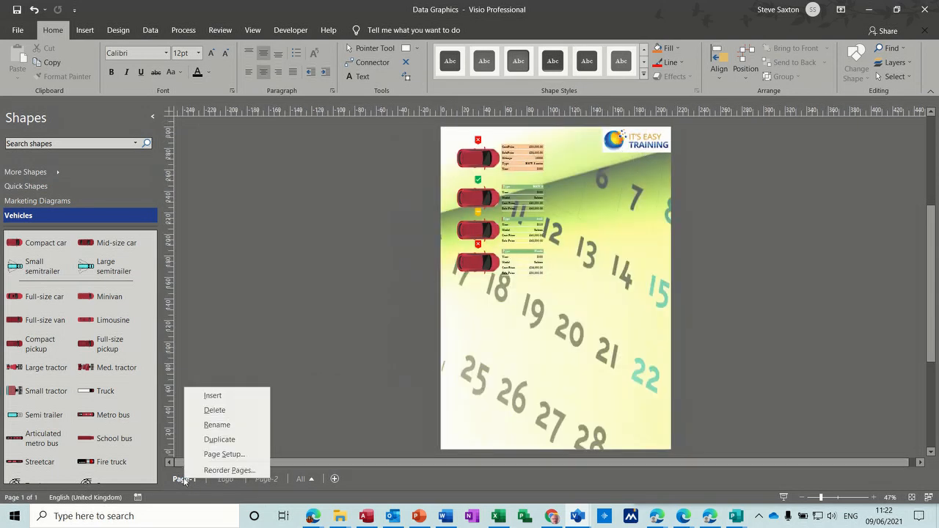
pyautogui.moveTo(211, 396)
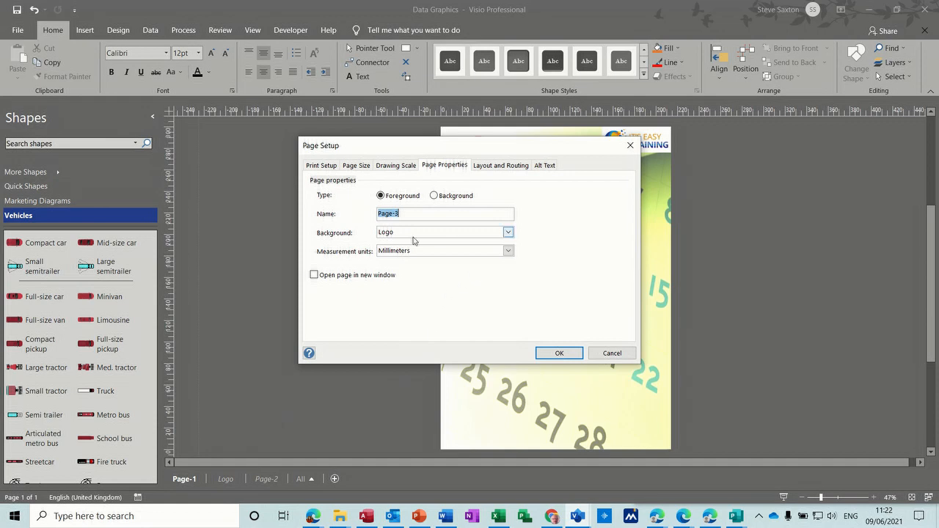
pyautogui.click(508, 232)
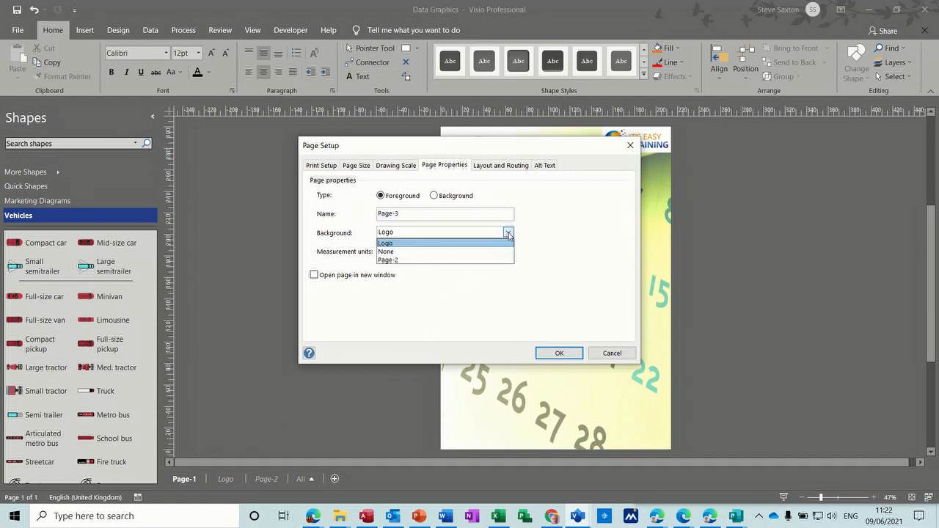
pyautogui.click(385, 243)
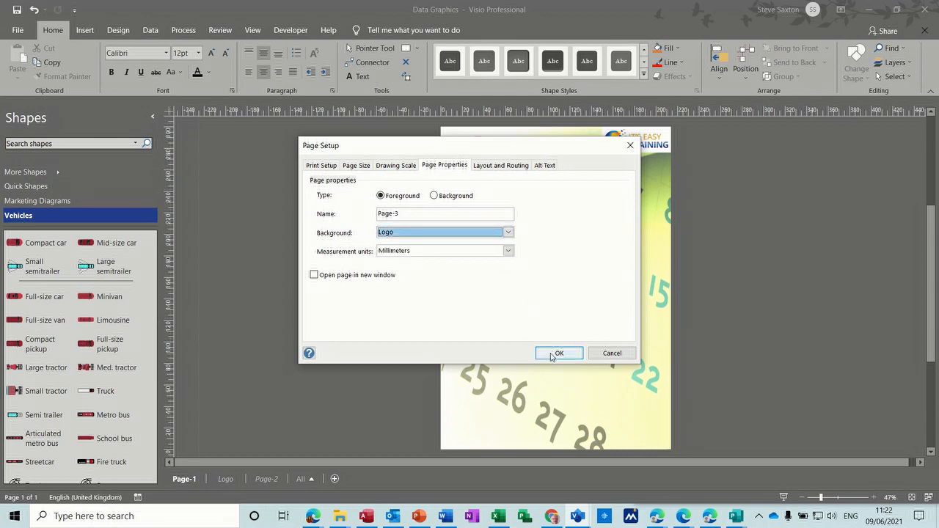
pyautogui.click(557, 352)
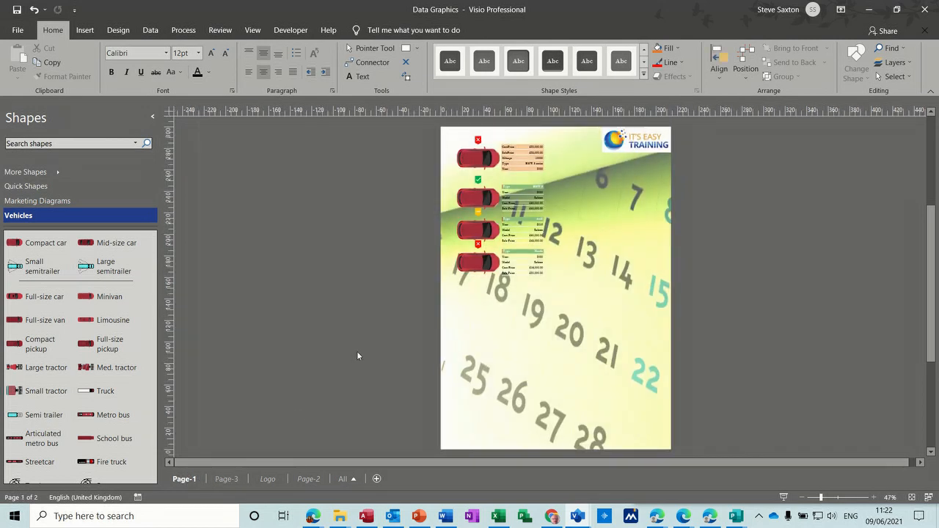
# Step: Set Page-3's background to None, leaving it a plain grid, and return to Page-1
pyautogui.click(226, 478)
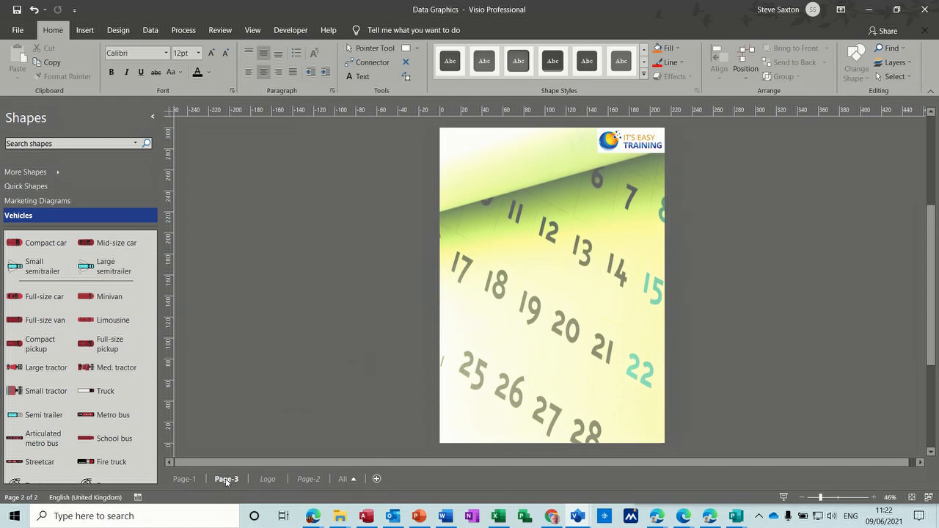
pyautogui.click(267, 478)
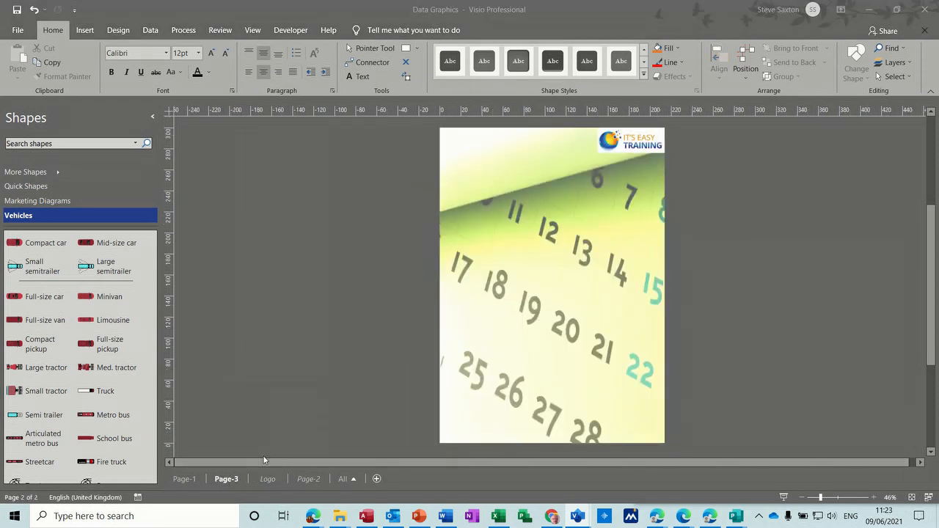
pyautogui.click(507, 232)
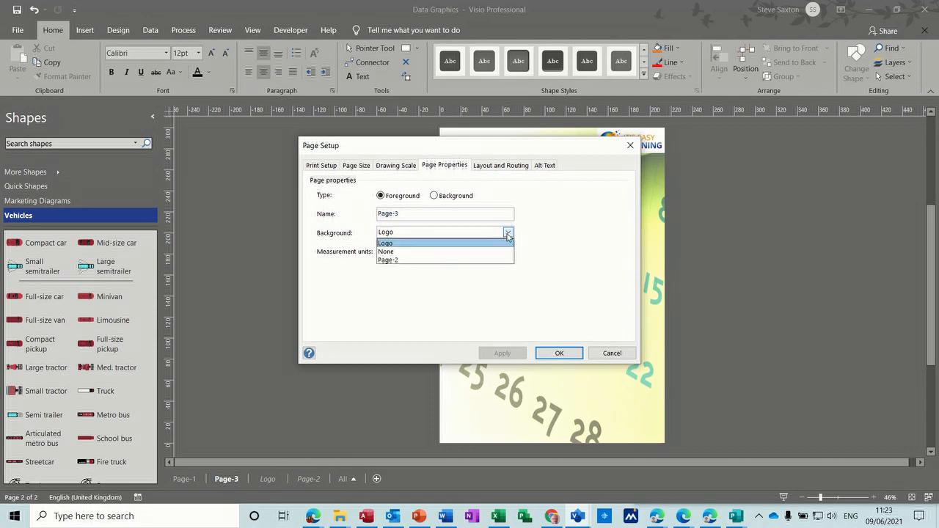
pyautogui.click(386, 250)
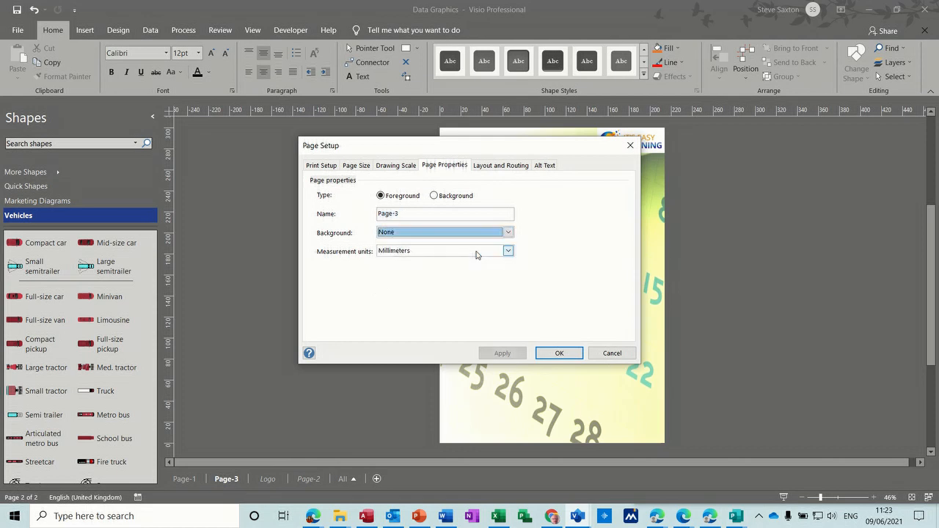
pyautogui.click(559, 352)
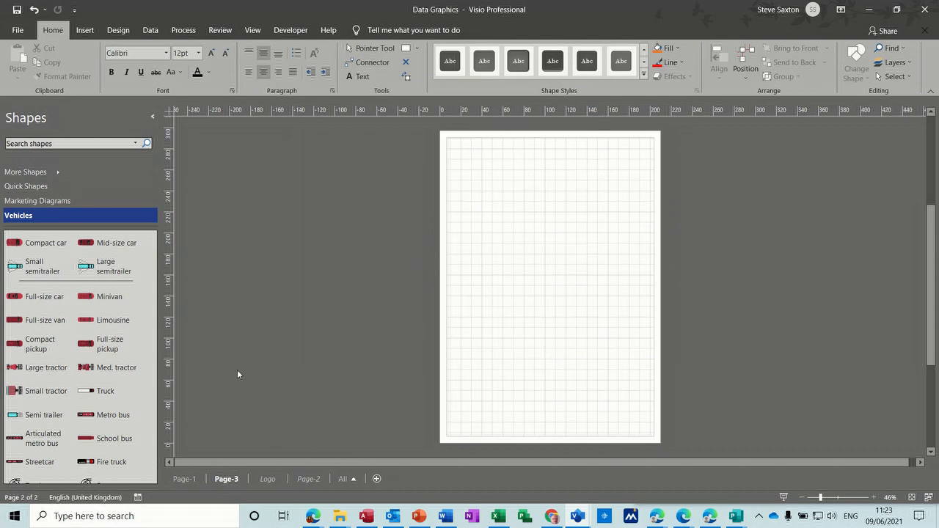
pyautogui.click(185, 478)
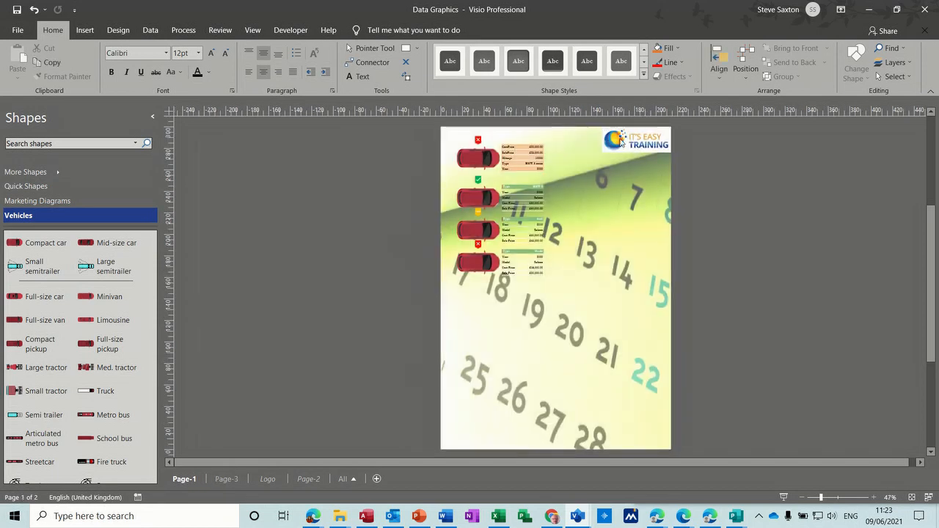
pyautogui.moveTo(634, 218)
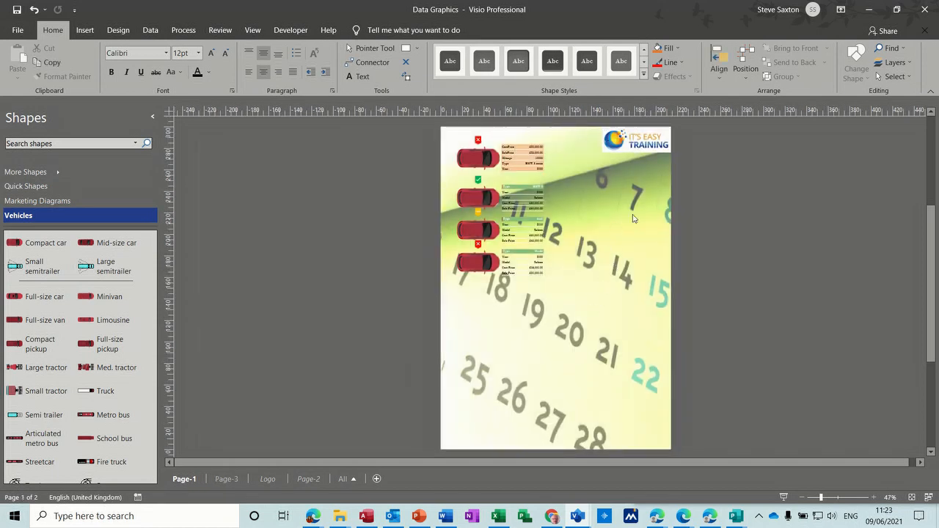
pyautogui.moveTo(592, 224)
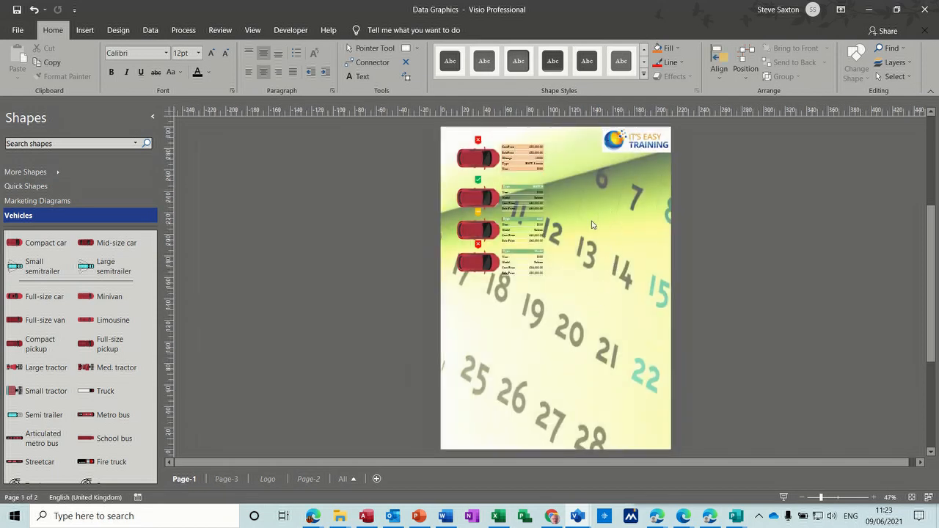